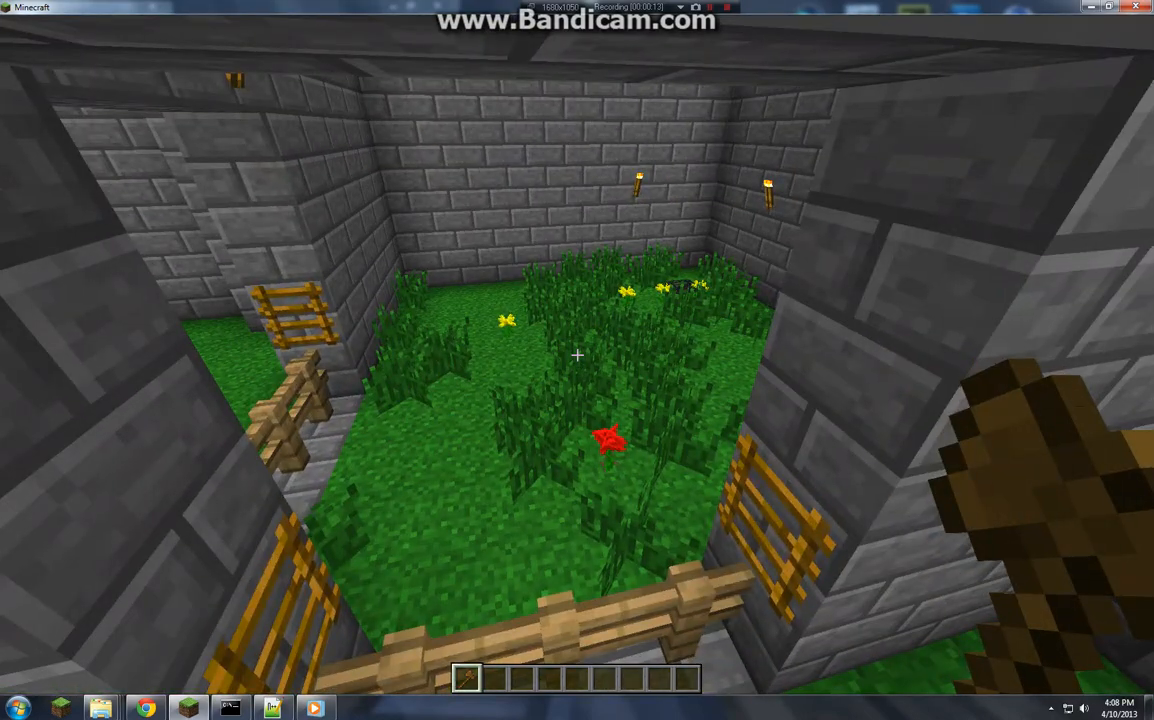
# Step: Run /region in chat to show its subcommands and list the spawn and warzone regions
pyautogui.write('/region')
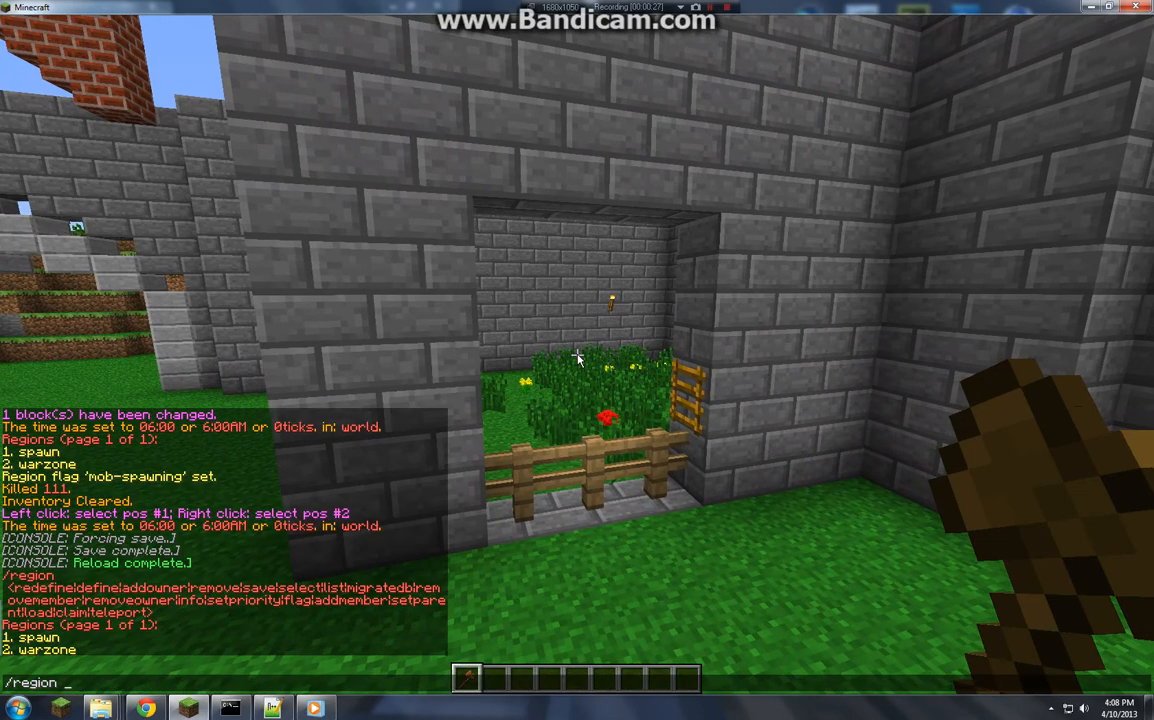
# Step: Set spawn's priority to 1, define the Grinder region from the room's corners, and rank it priority 2
pyautogui.write('priori')
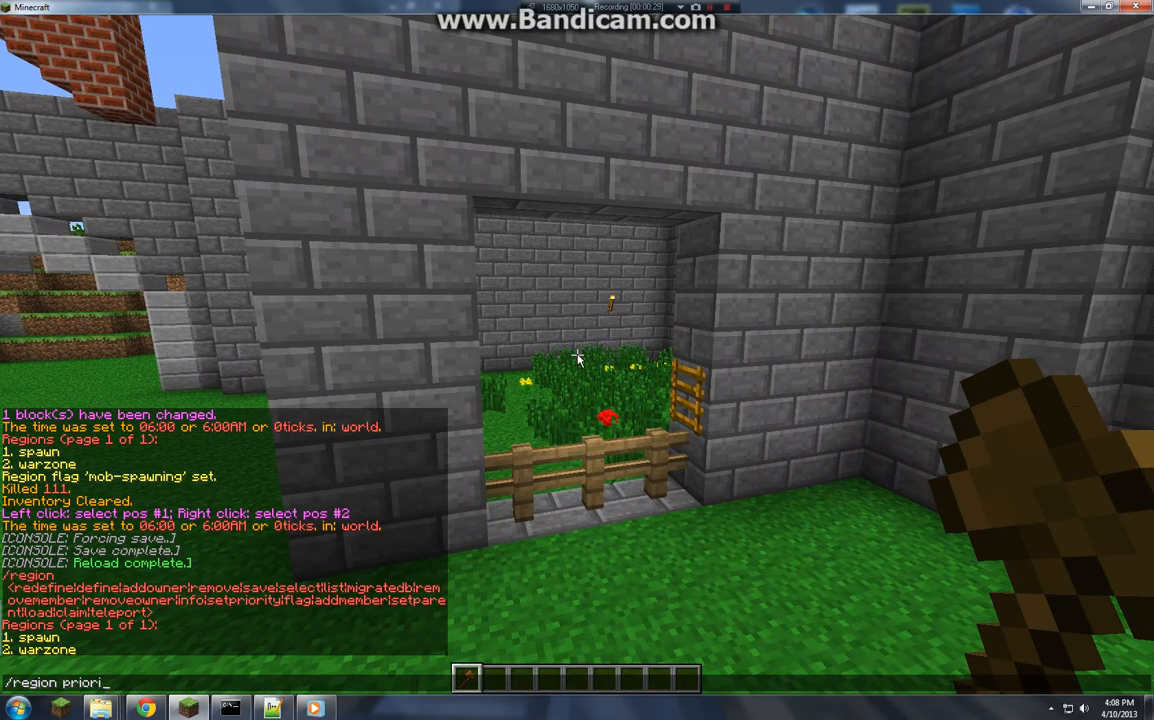
pyautogui.write('ty spaw 1')
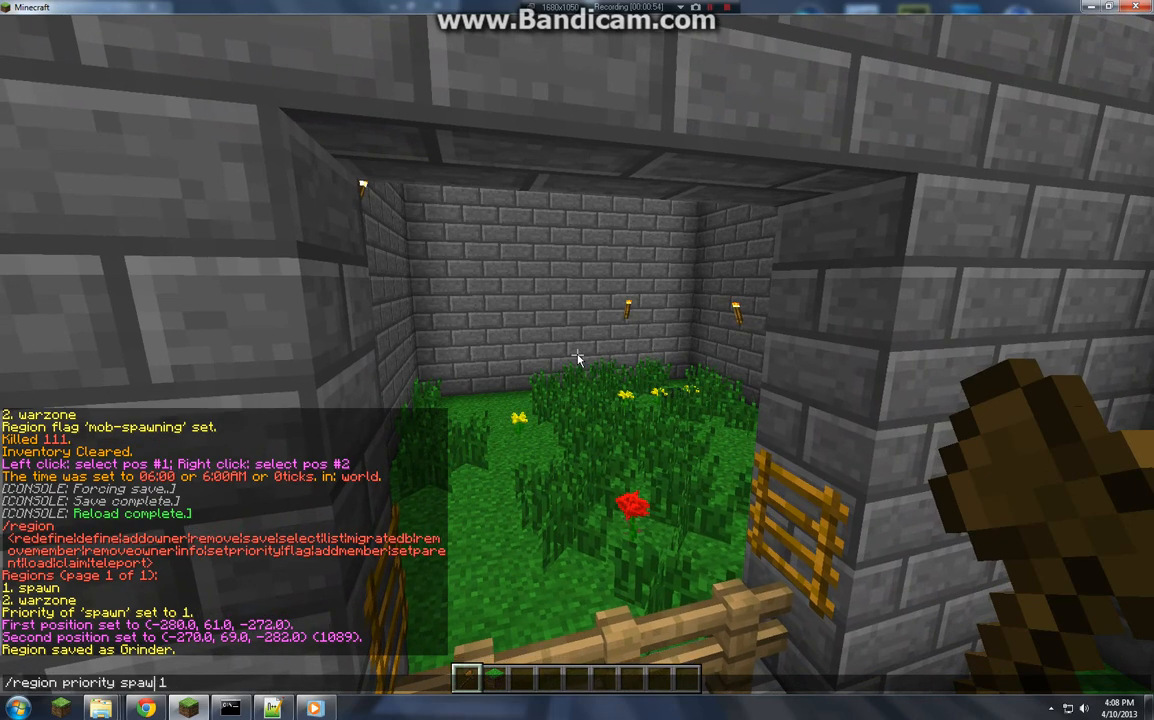
pyautogui.write('grinder')
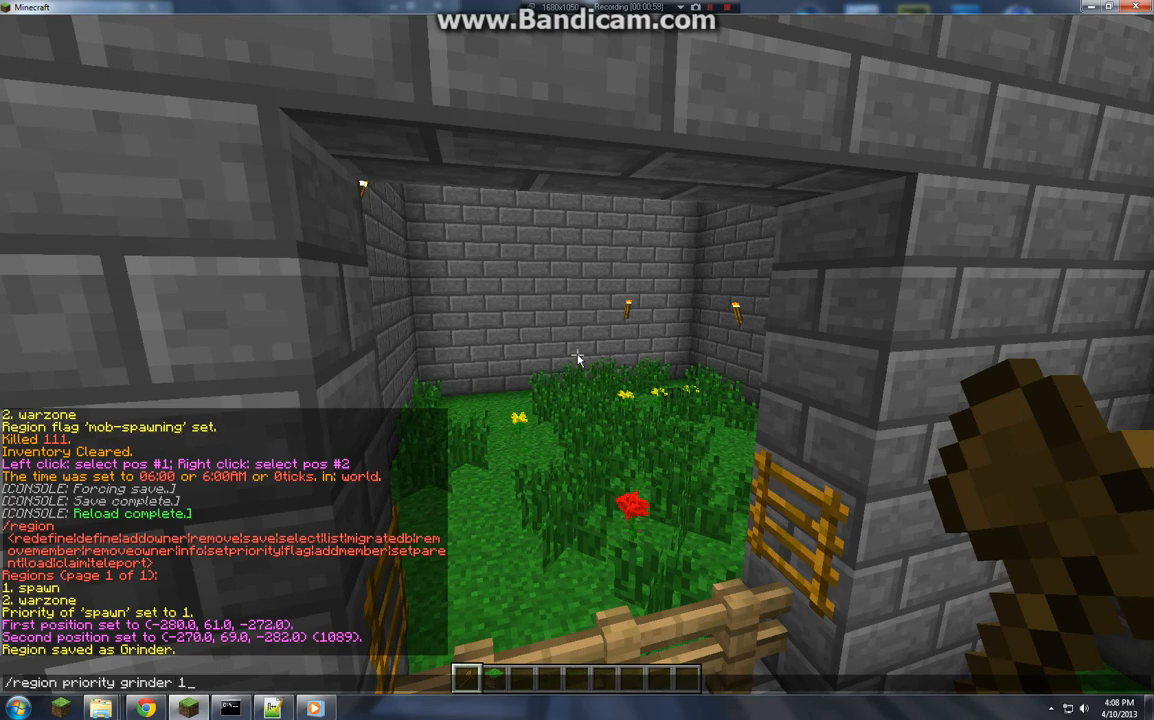
pyautogui.press('enter')
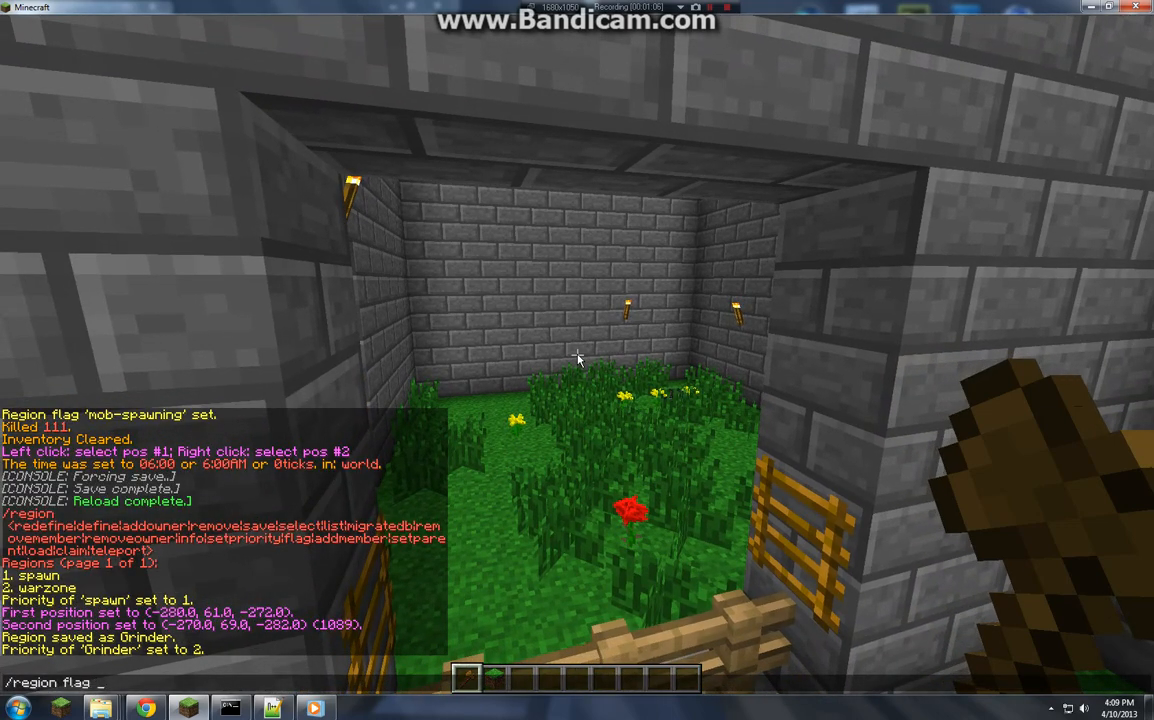
# Step: Set the Grinder region's mob-spawning flag to allow and look over the spawner room
pyautogui.write('grinder mob')
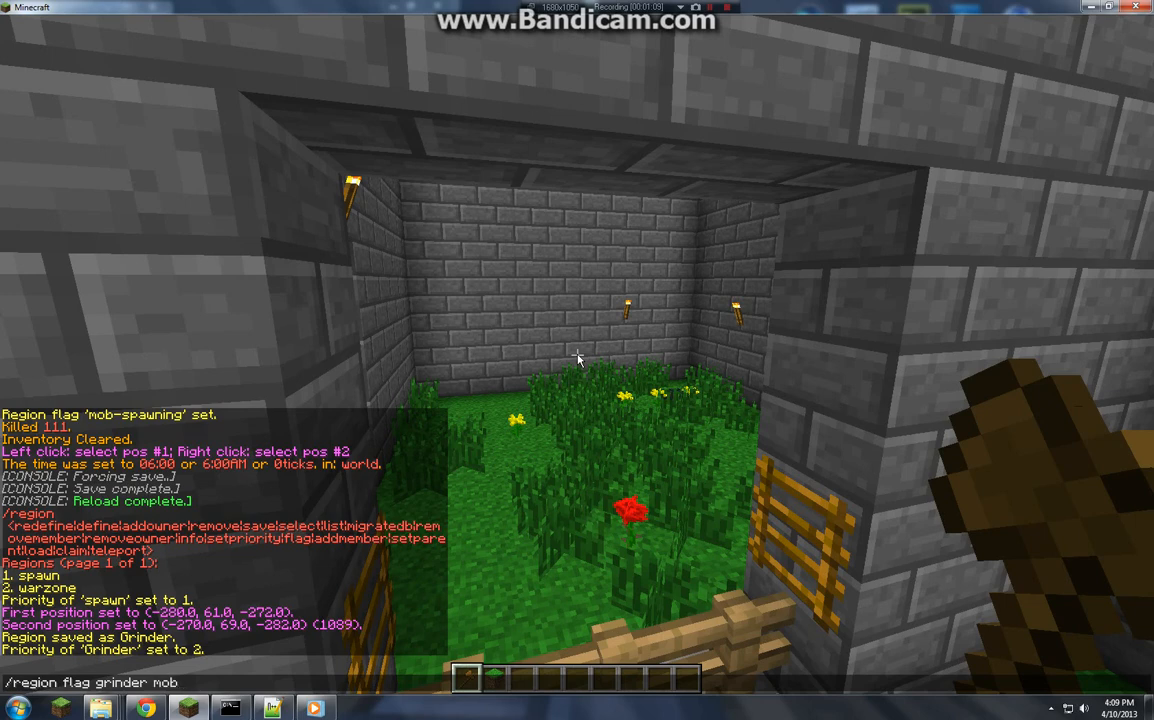
pyautogui.write('-span')
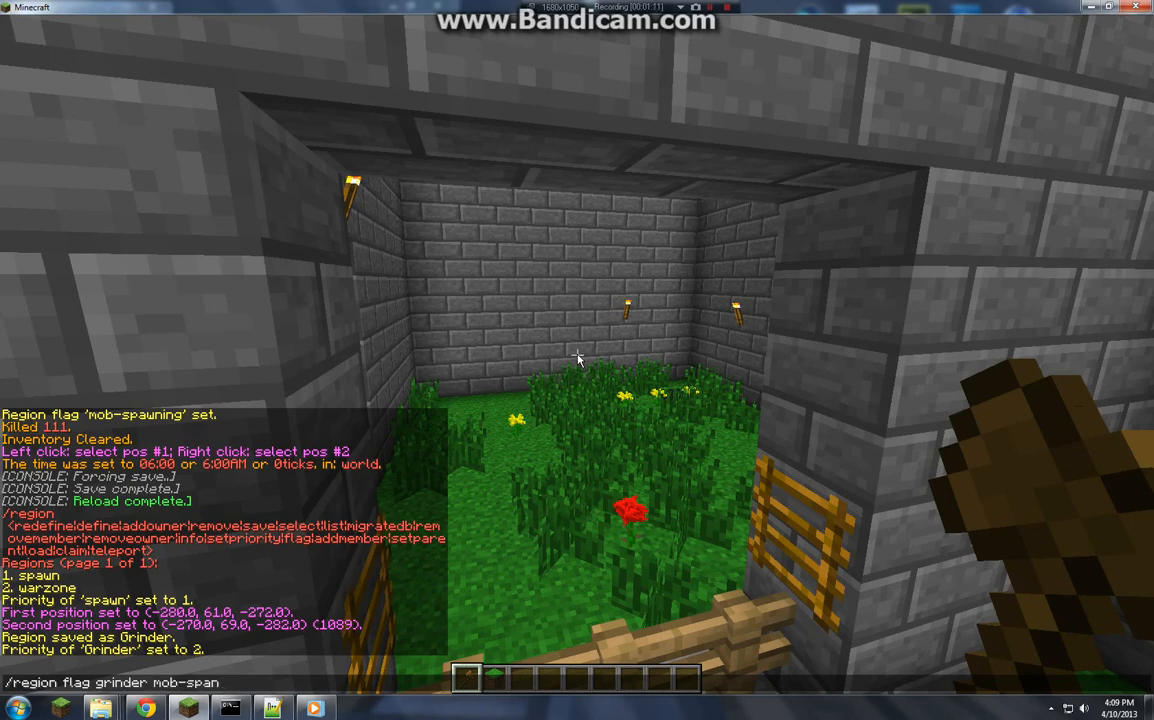
pyautogui.write('allow')
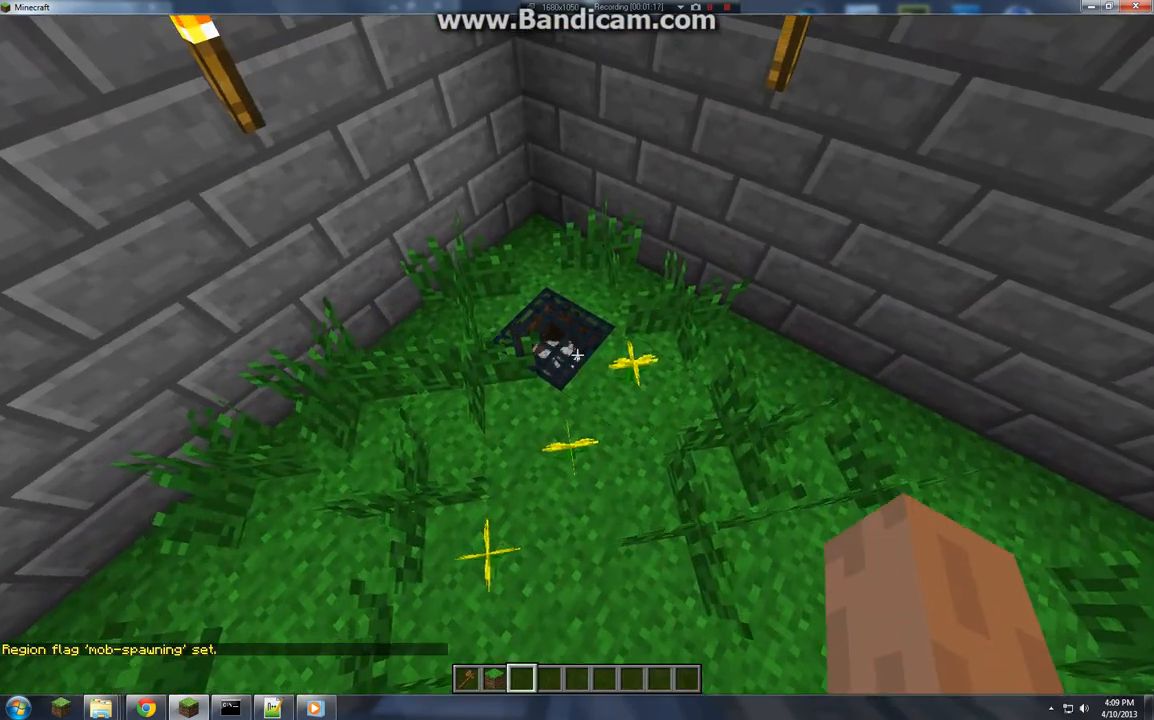
pyautogui.moveTo(577, 354)
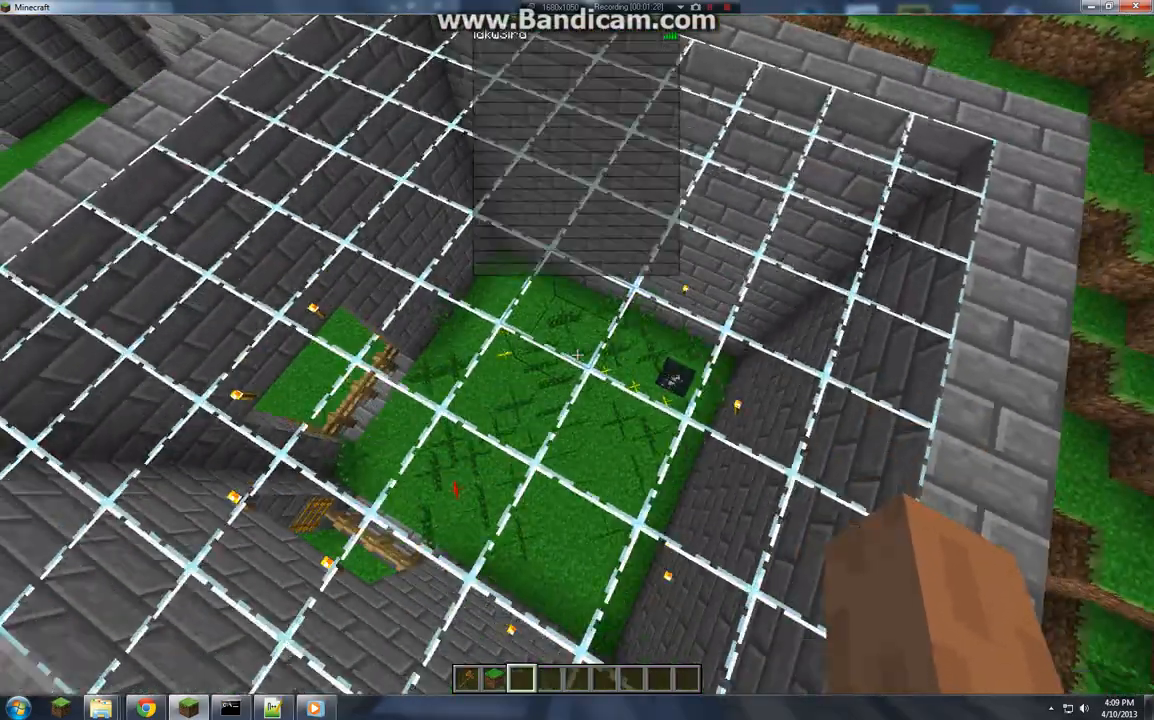
pyautogui.moveTo(577, 356)
pyautogui.write('/region')
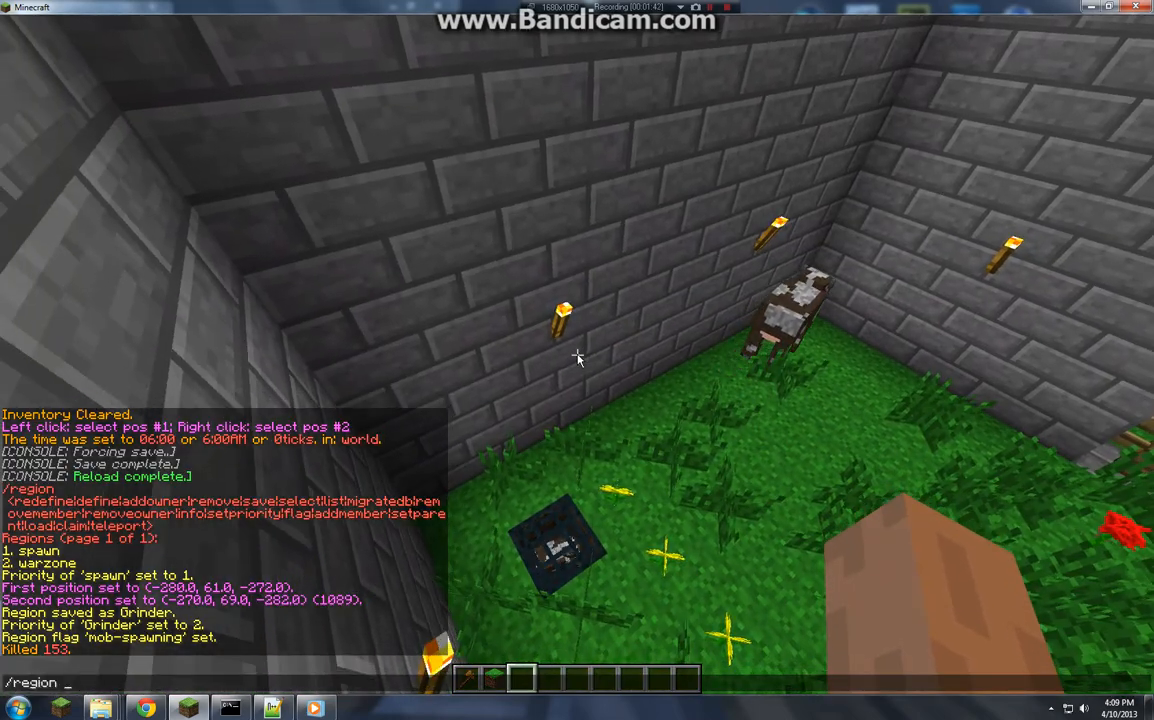
# Step: Set warzone's mob-spawning flag to deny, correcting the rejected typo
pyautogui.write('fk')
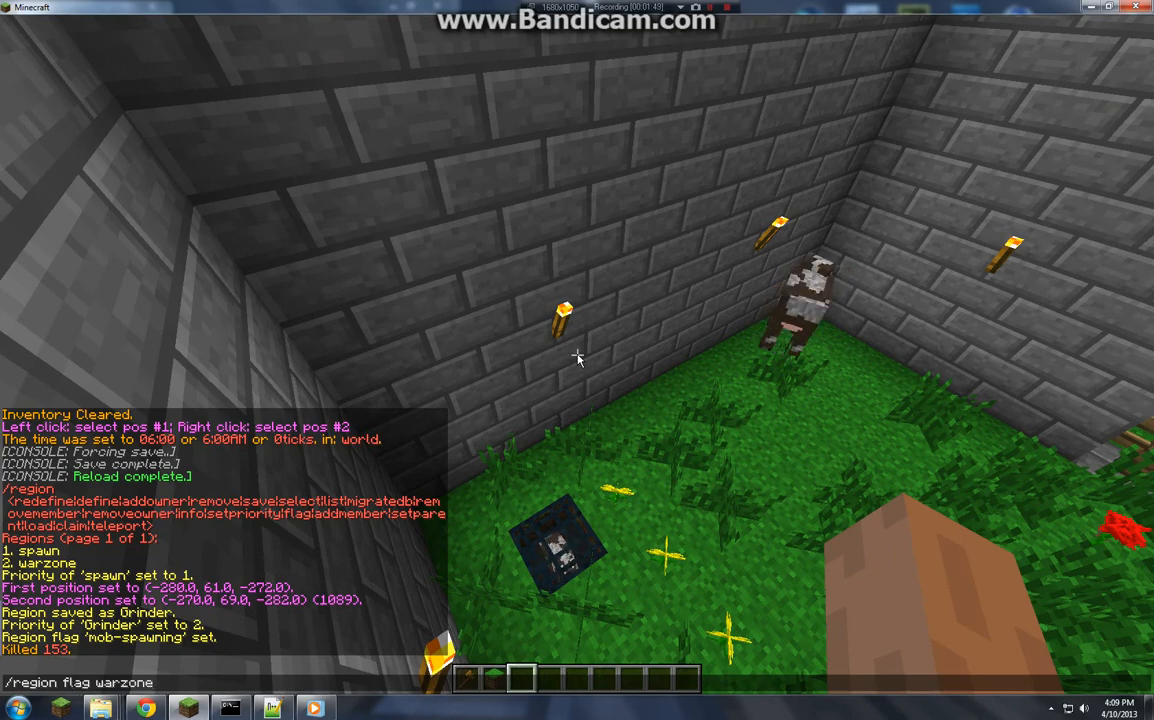
pyautogui.write('mob-spani')
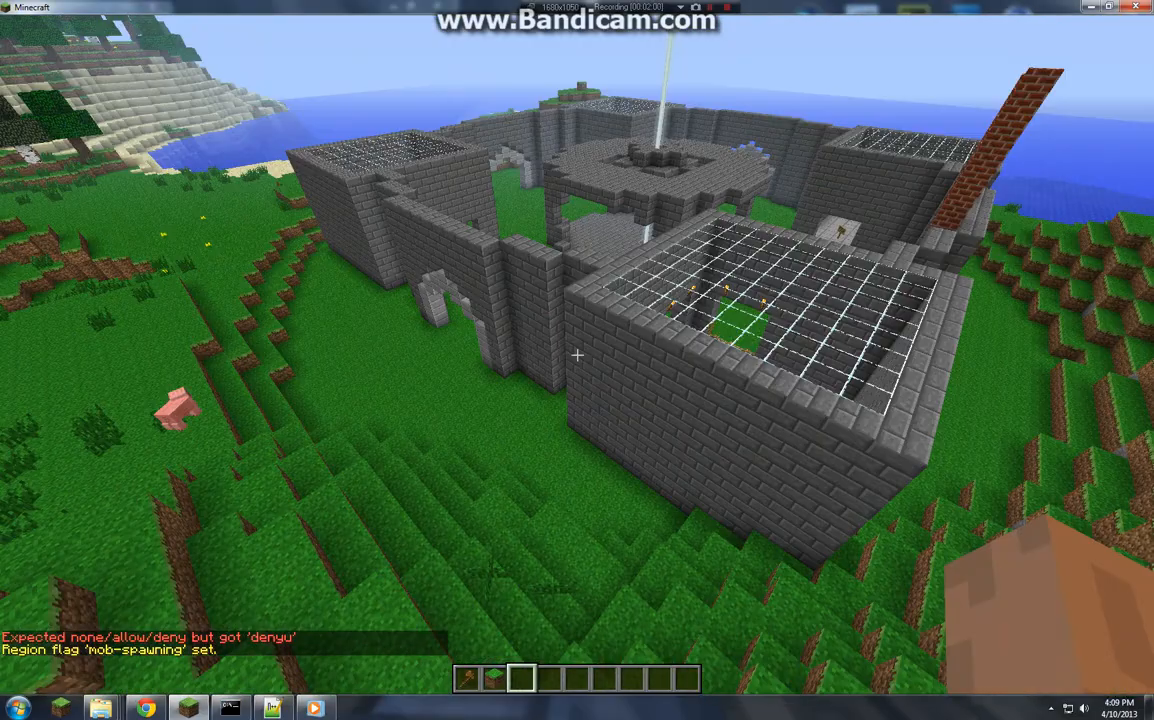
pyautogui.moveTo(576, 356)
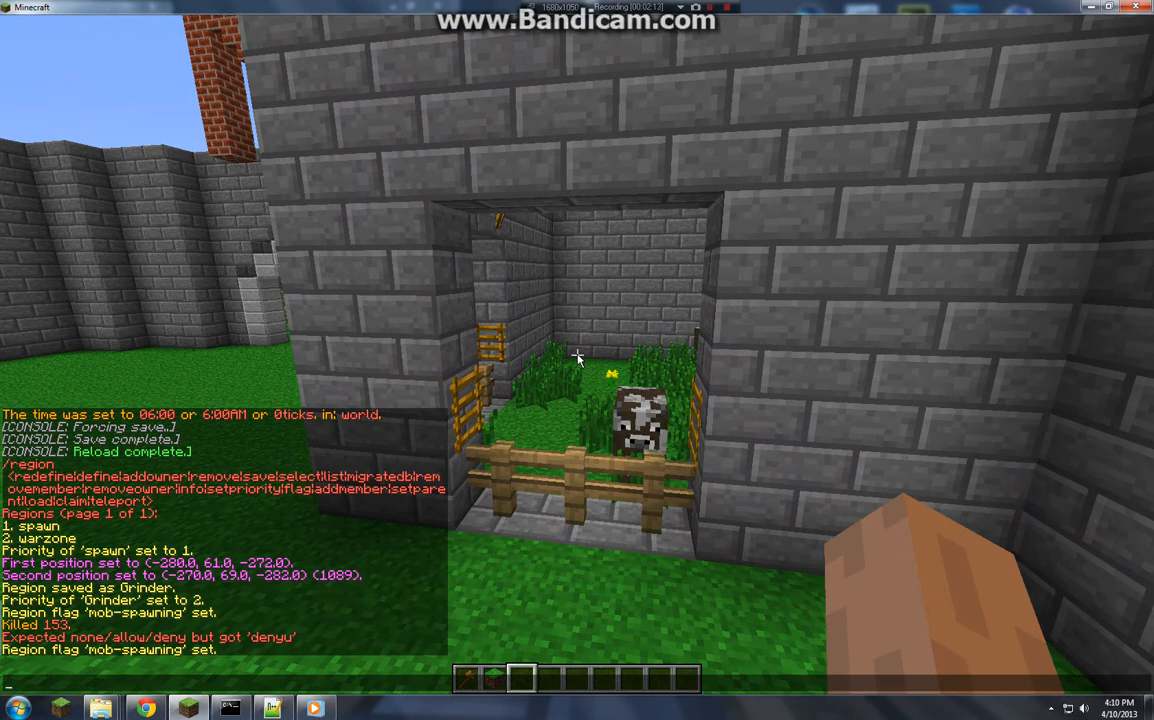
# Step: Set the warzone region's creeper-explosion flag to deny
pyautogui.write('/region flag')
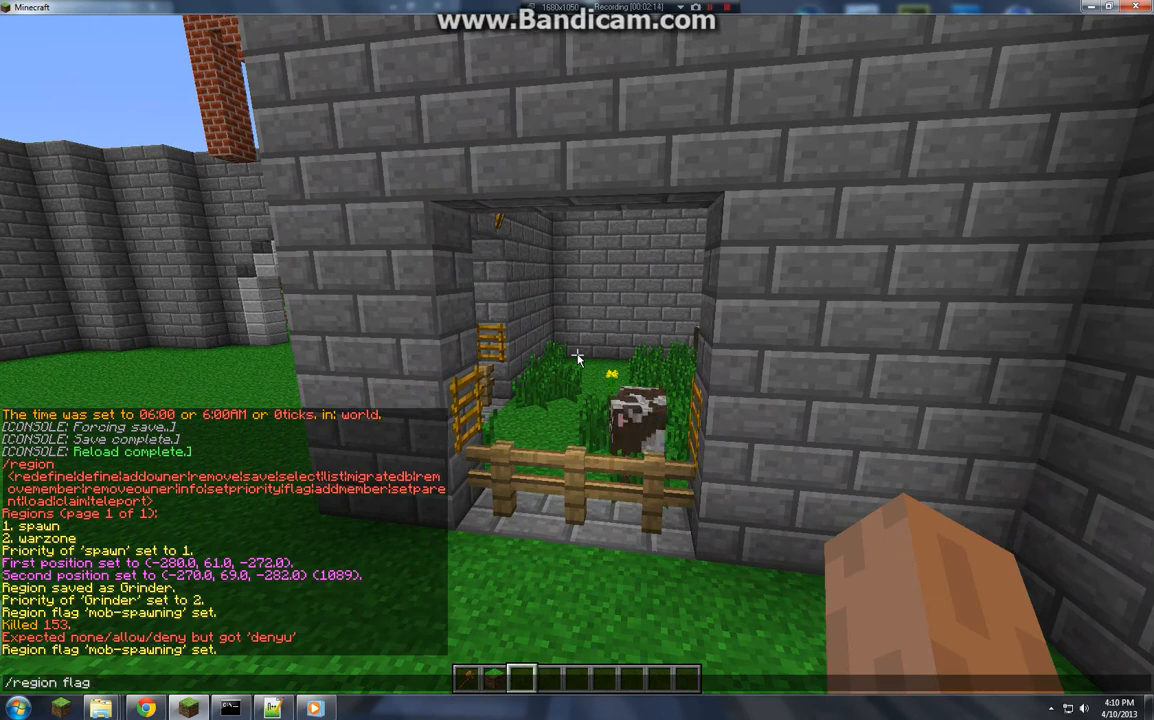
pyautogui.write('g')
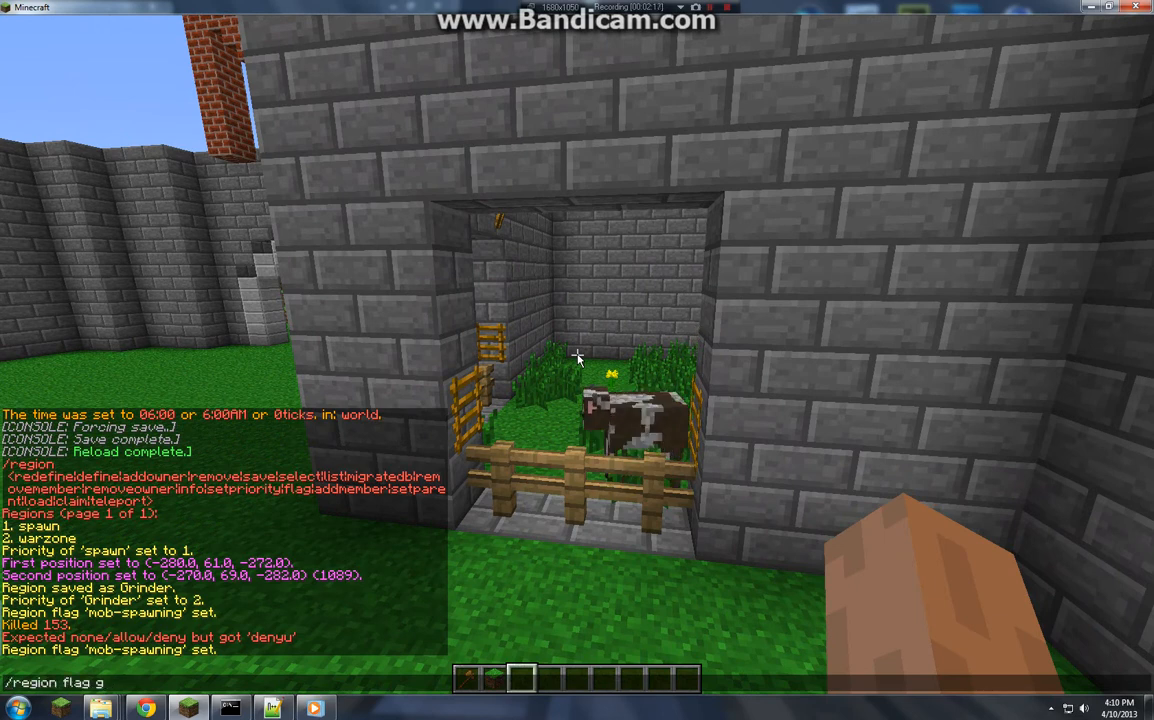
pyautogui.write('warzone')
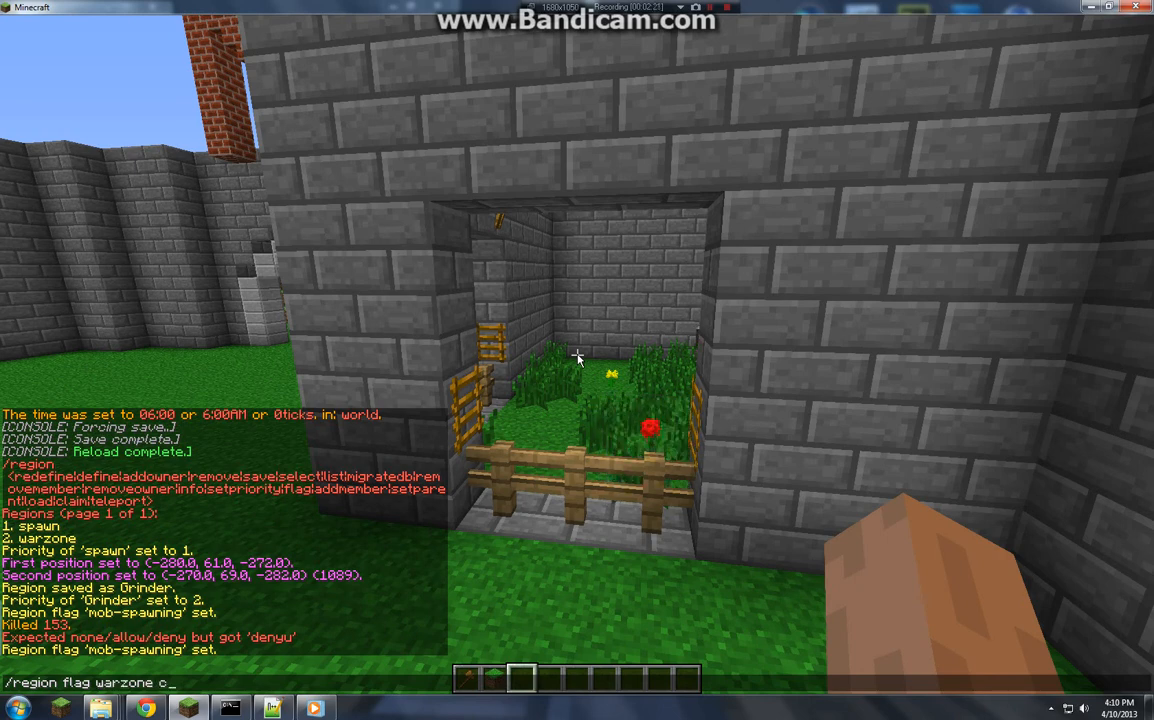
pyautogui.write('creeper-expl')
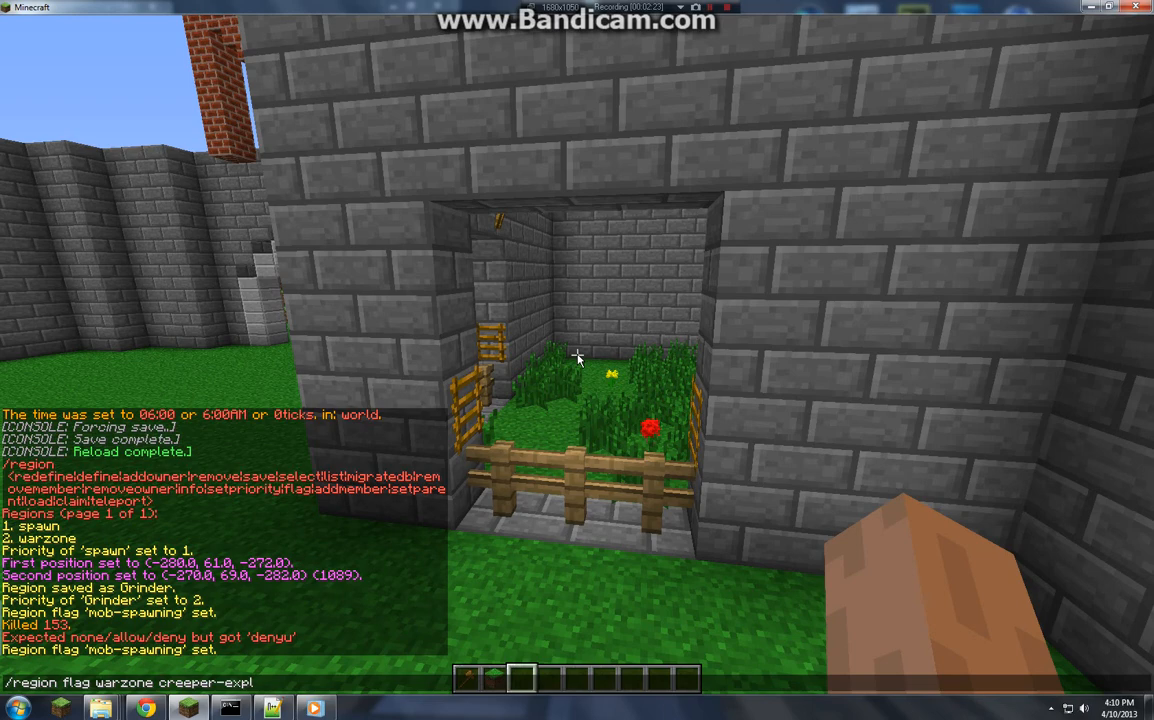
pyautogui.write('osio')
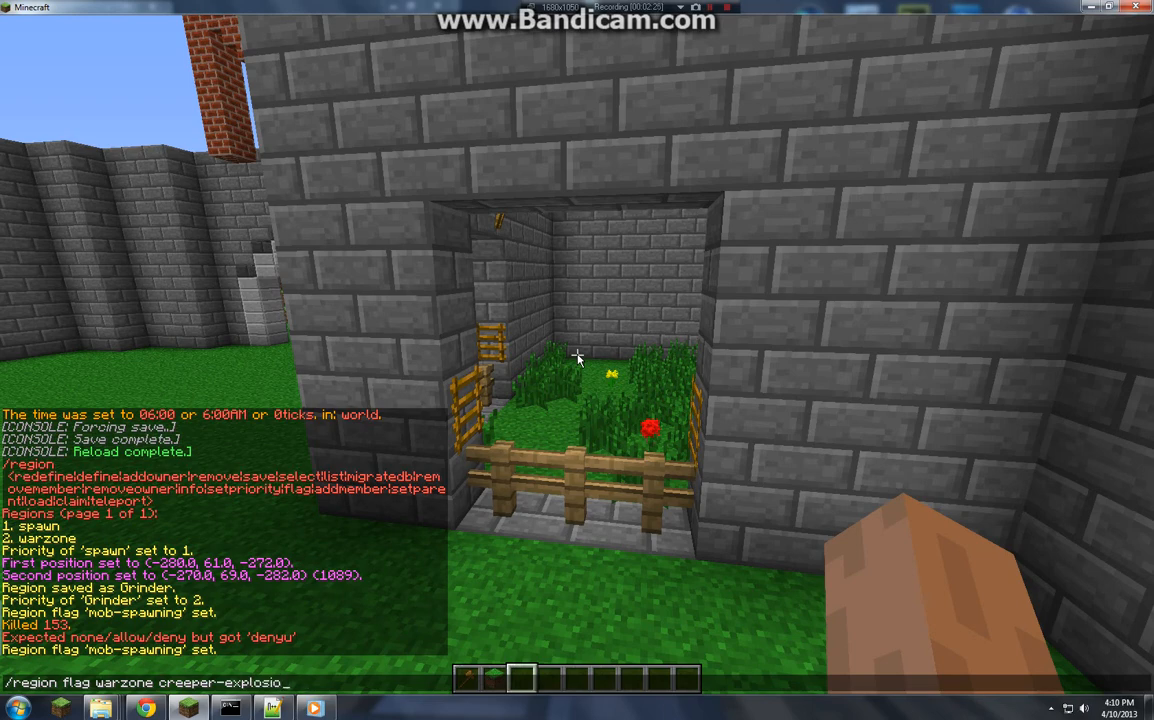
pyautogui.press('enter')
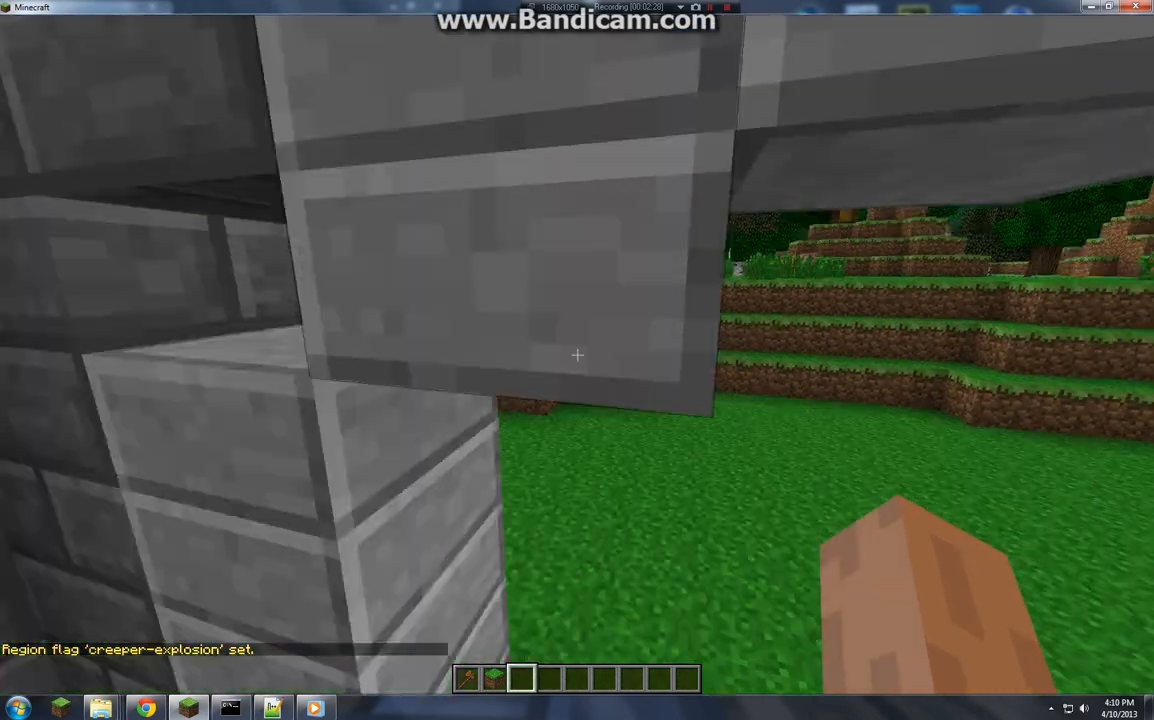
# Step: Show the creative inventory's Miscellaneous items with the mob spawn eggs
pyautogui.press('e')
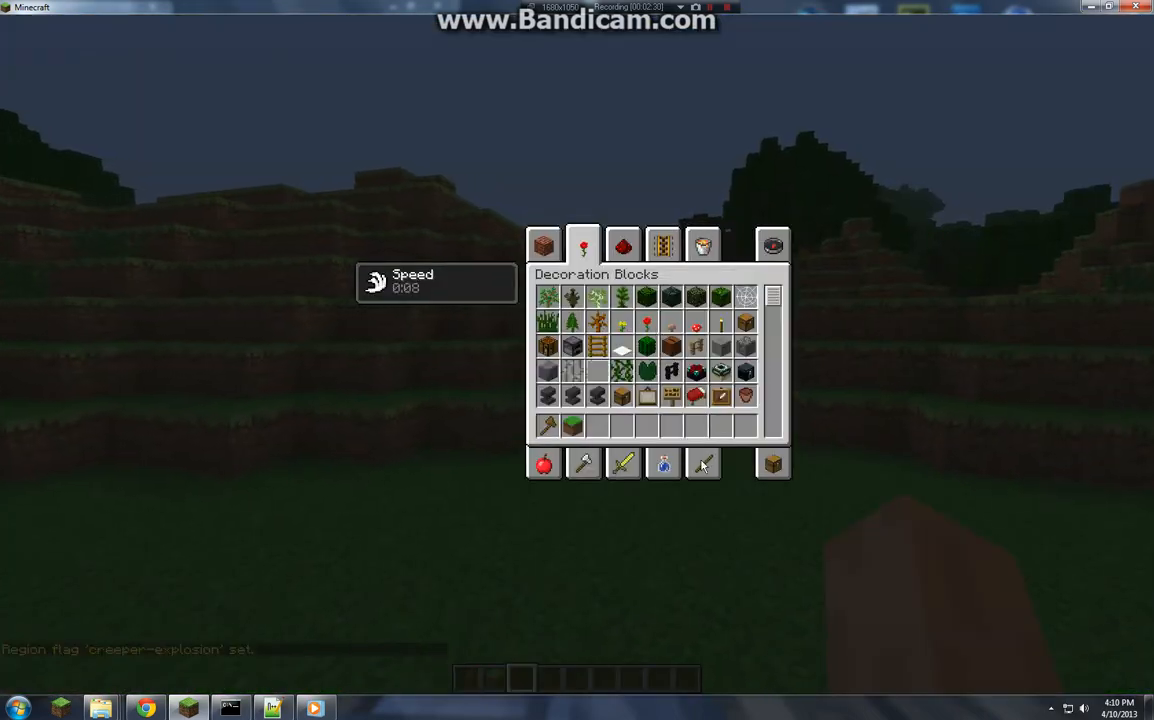
pyautogui.click(703, 245)
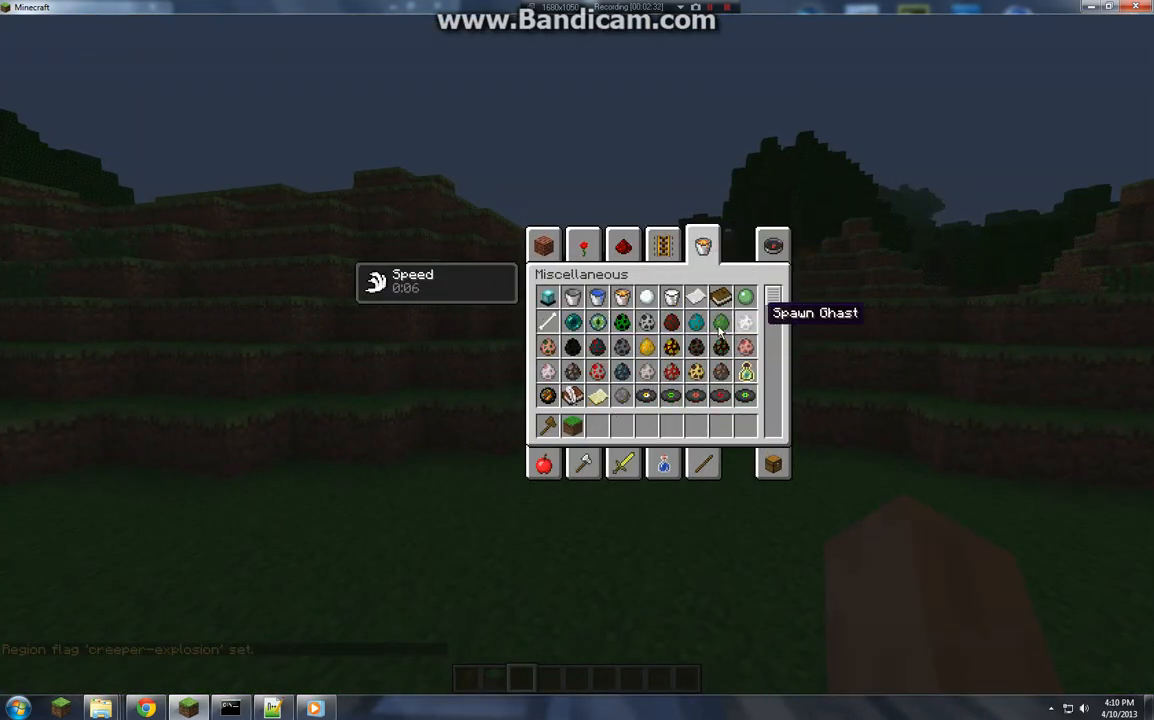
pyautogui.moveTo(598, 425)
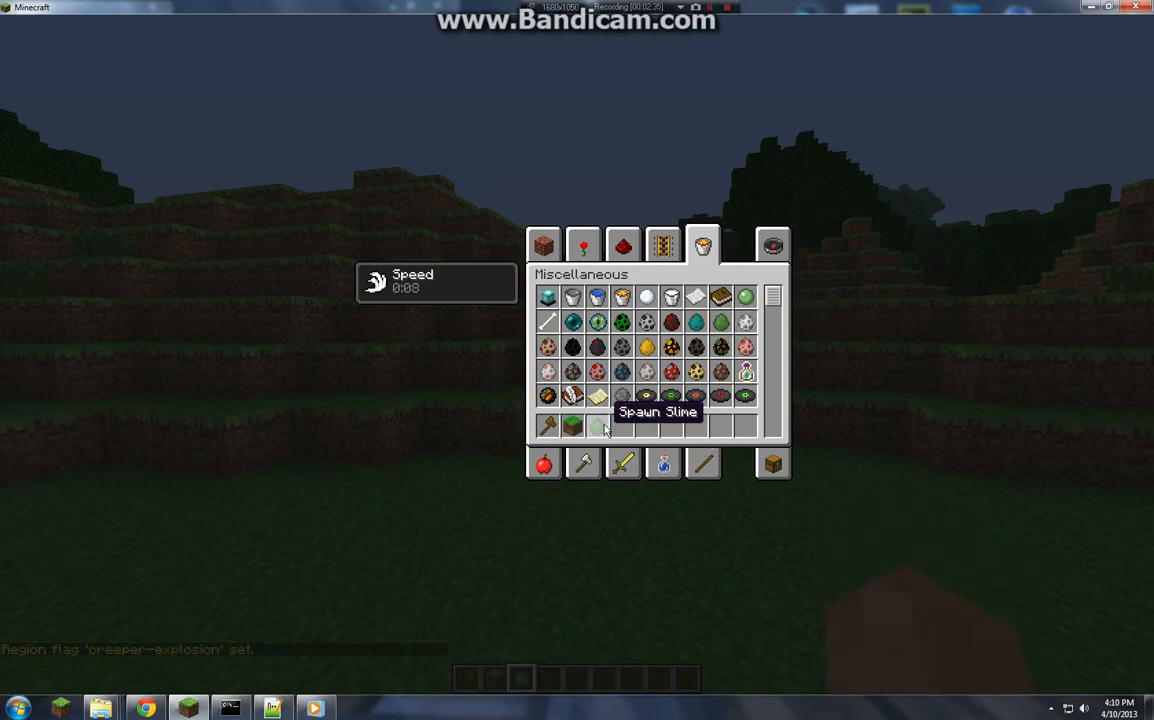